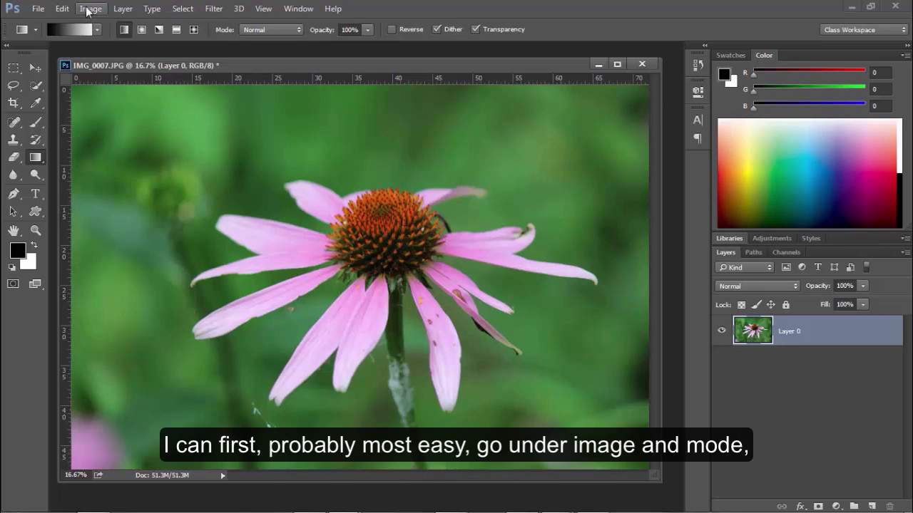
Convert the flower photo to Grayscale, discarding colour, then return it to RGB Color mode.
click(91, 8)
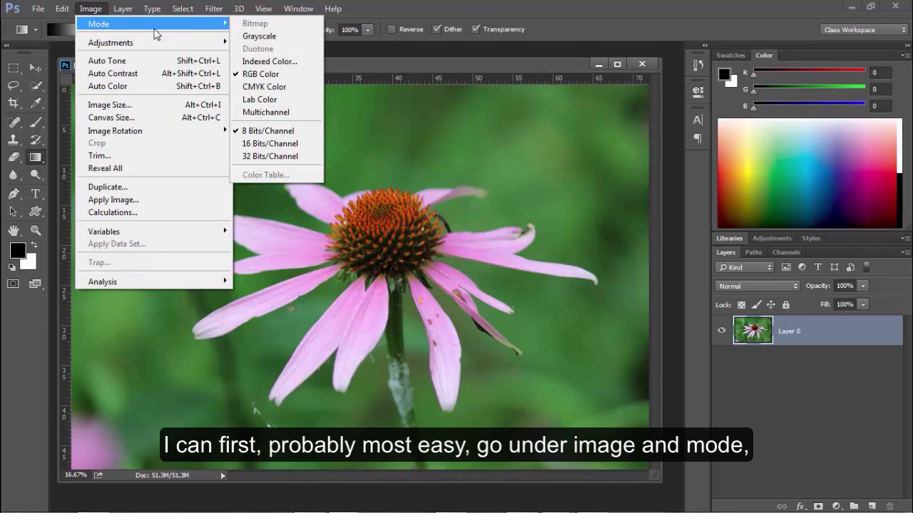
click(260, 36)
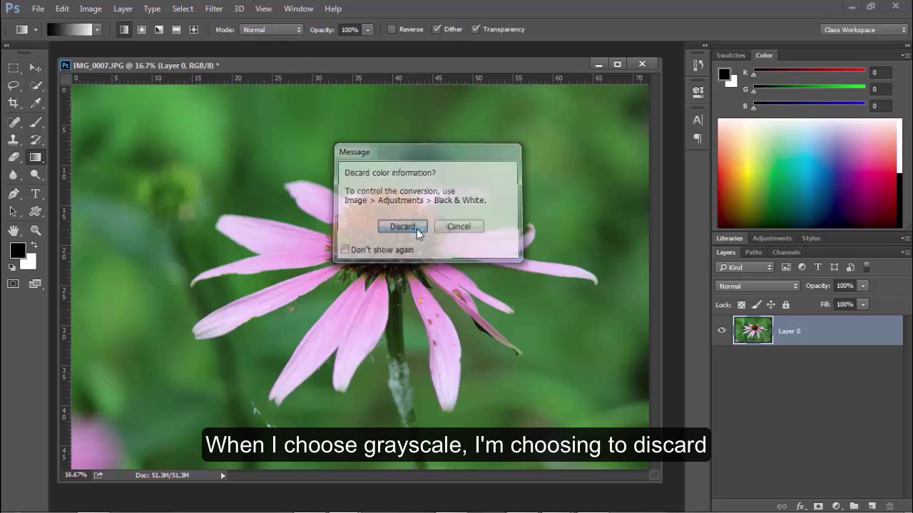
click(402, 226)
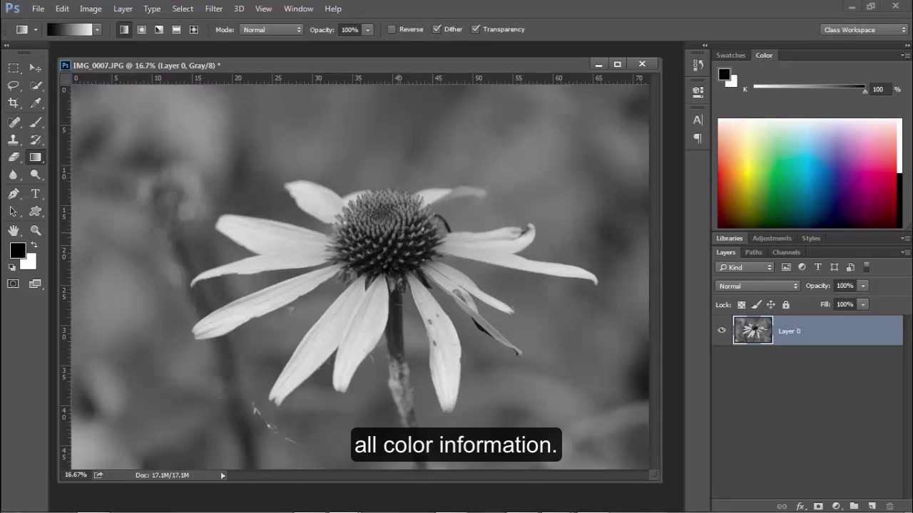
click(91, 8)
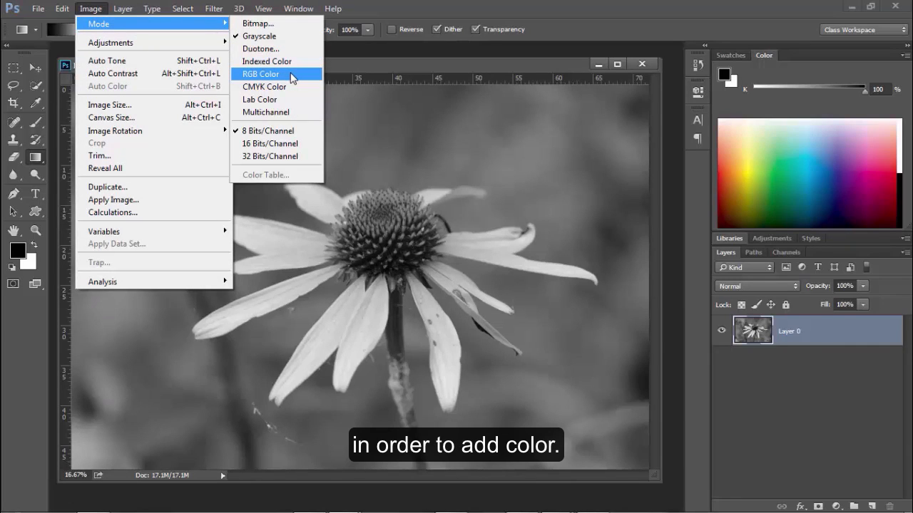
click(263, 74)
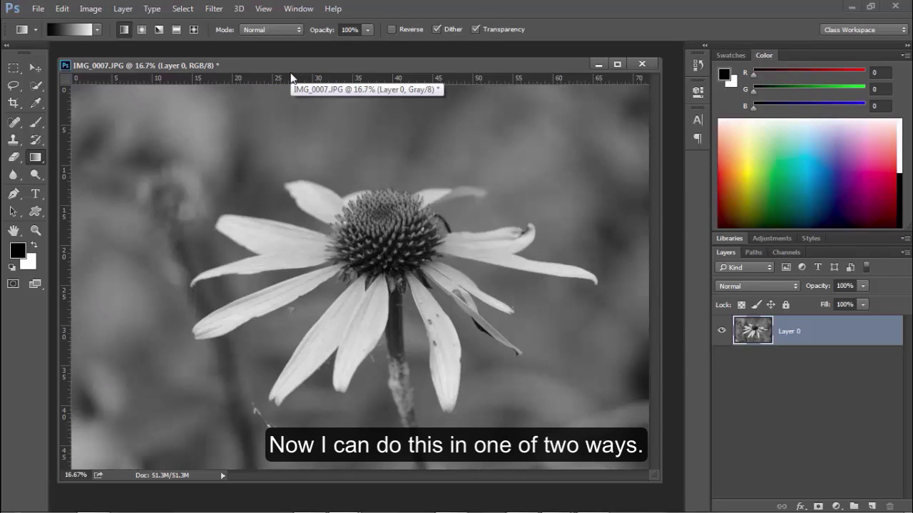
mouse_move(165, 89)
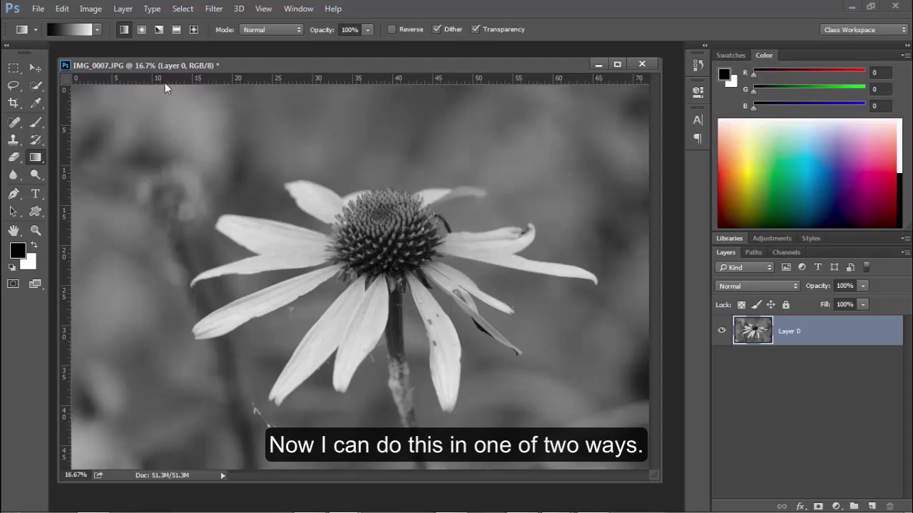
Bring up the Hue/Saturation adjustment from Image > Adjustments for the gray flower photo.
click(91, 8)
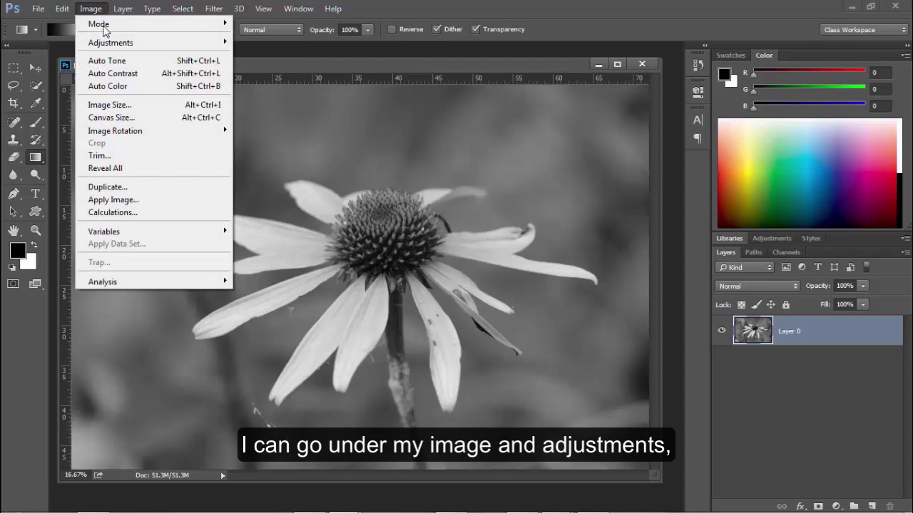
mouse_move(112, 43)
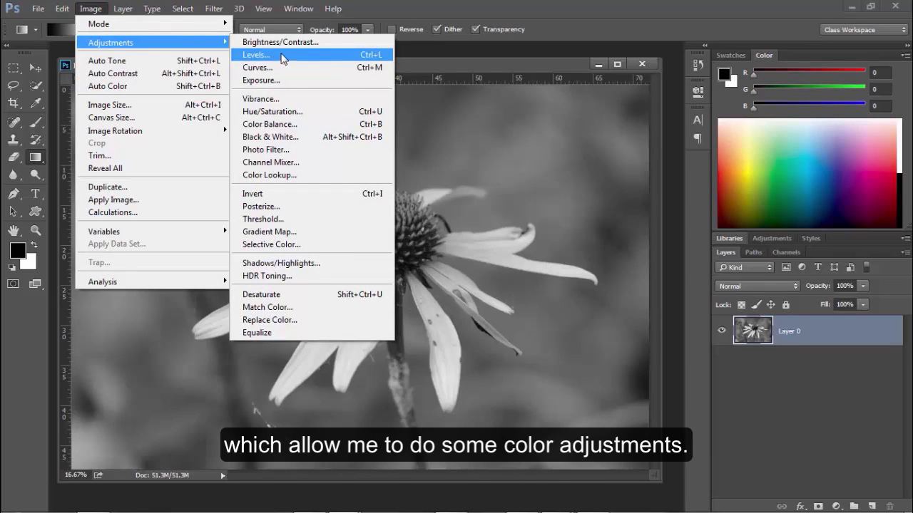
mouse_move(280, 43)
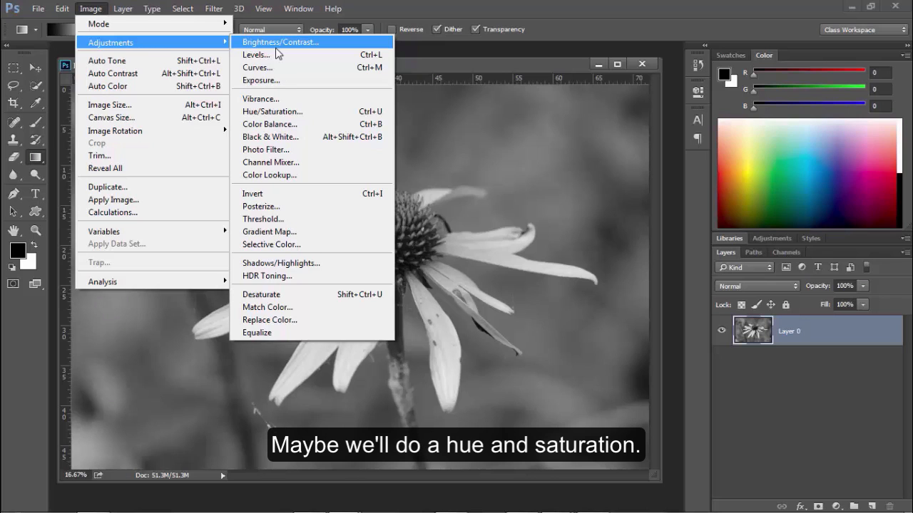
mouse_move(308, 111)
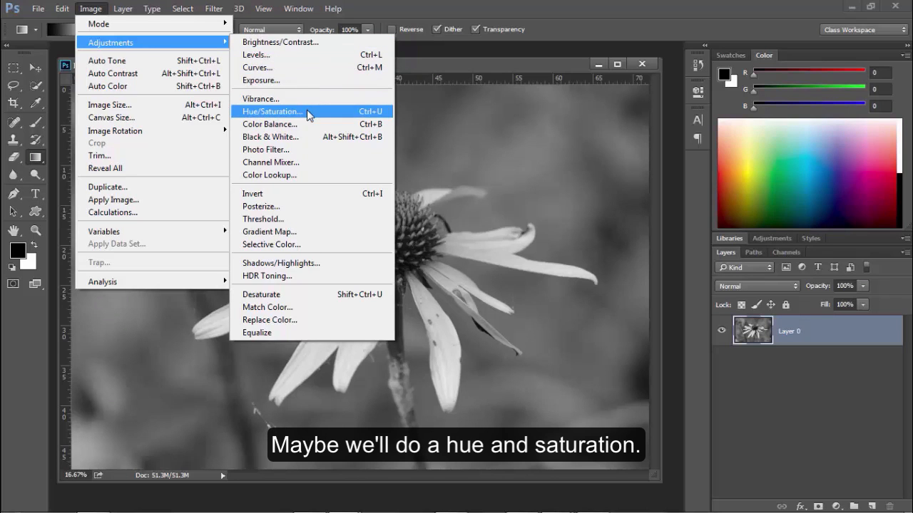
click(271, 111)
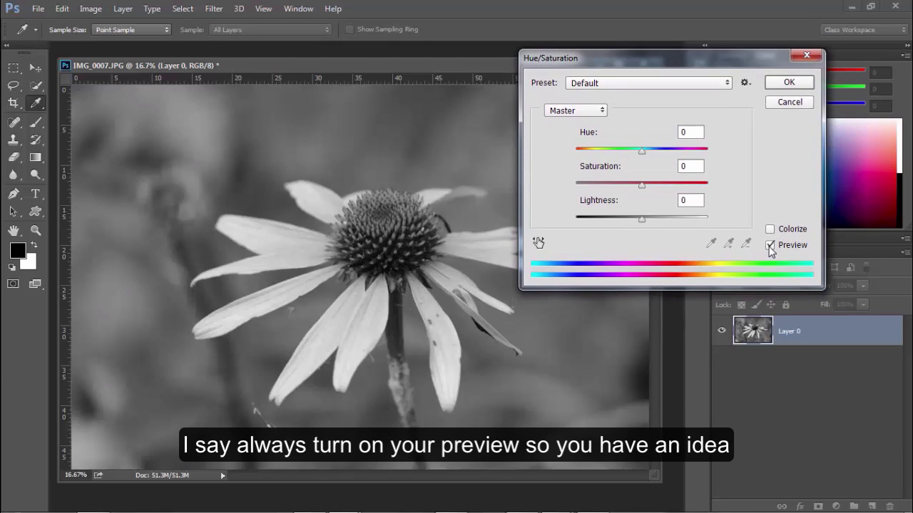
mouse_move(770, 249)
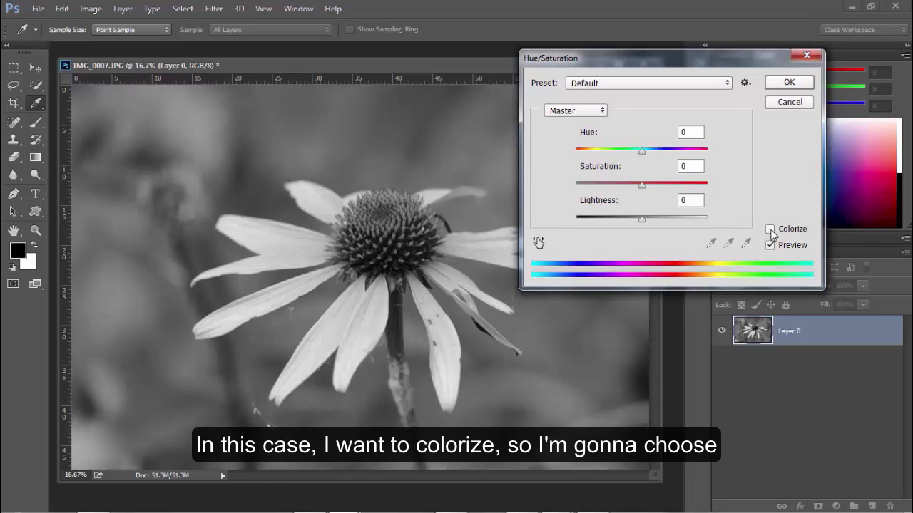
Enable Colorize, settle the Hue slider on a blue-violet tint and apply it to the photo.
click(770, 228)
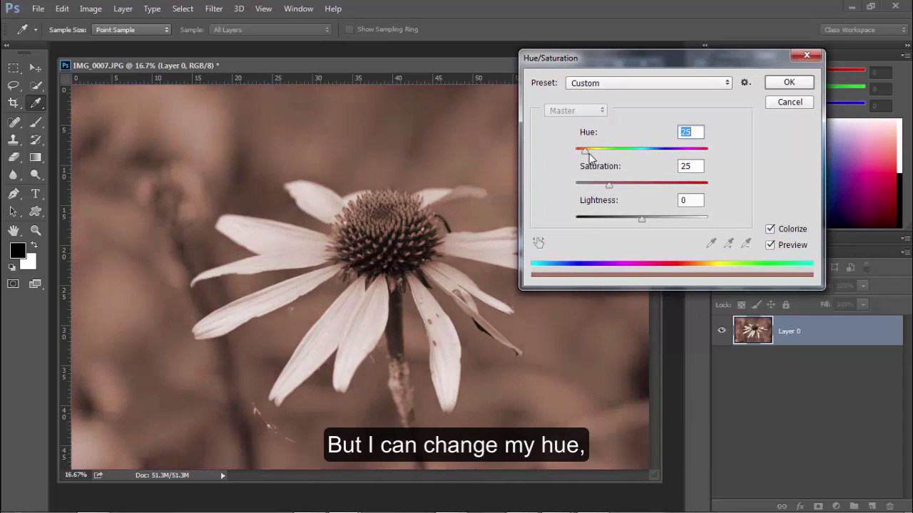
drag(579, 150, 626, 150)
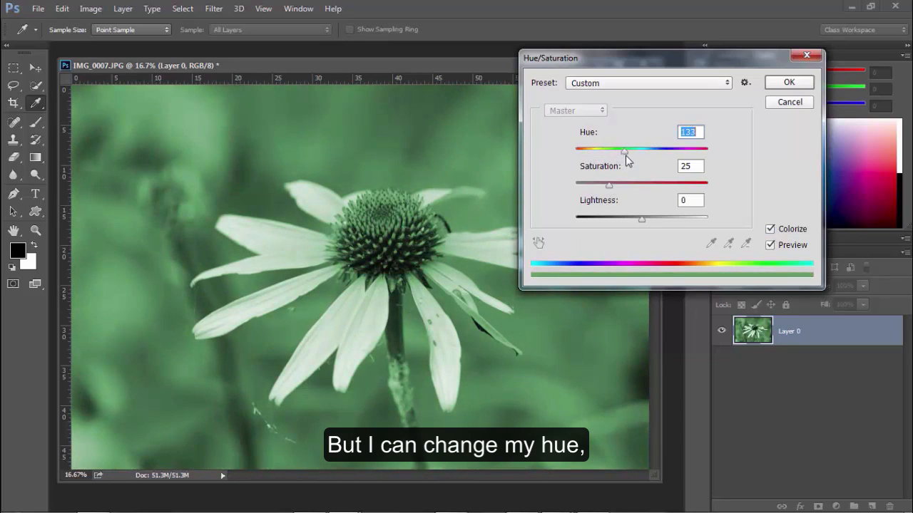
drag(625, 149, 650, 150)
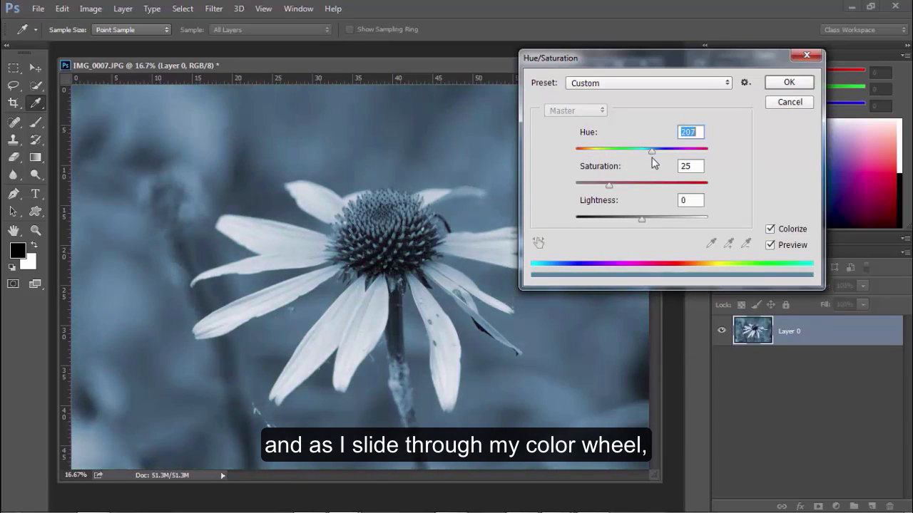
drag(651, 151, 678, 151)
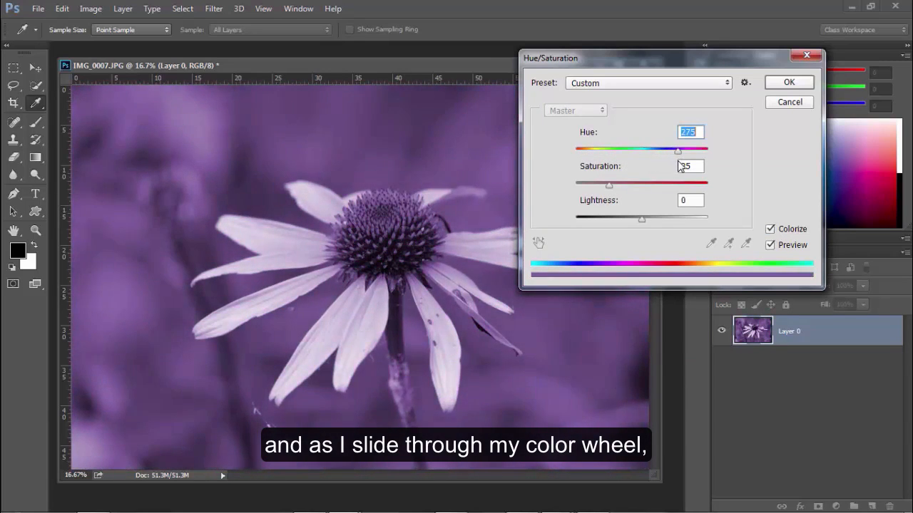
drag(677, 149, 700, 150)
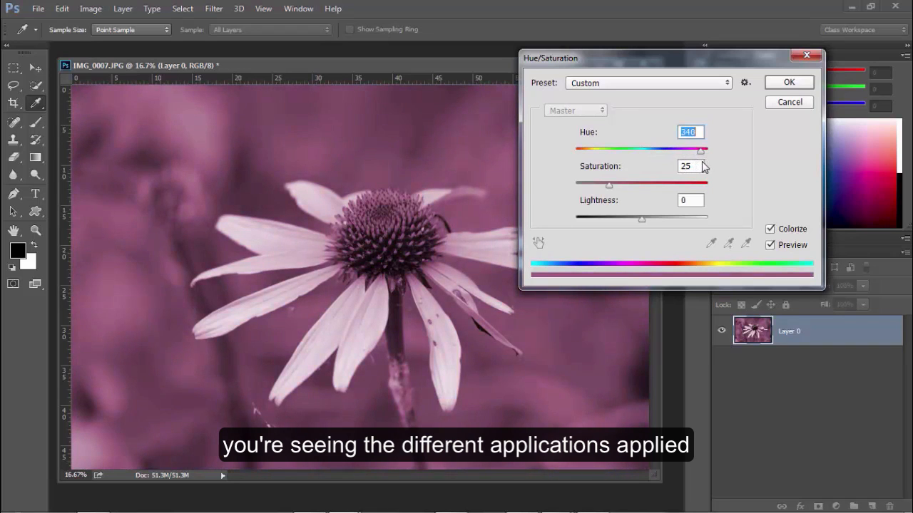
drag(700, 149, 665, 150)
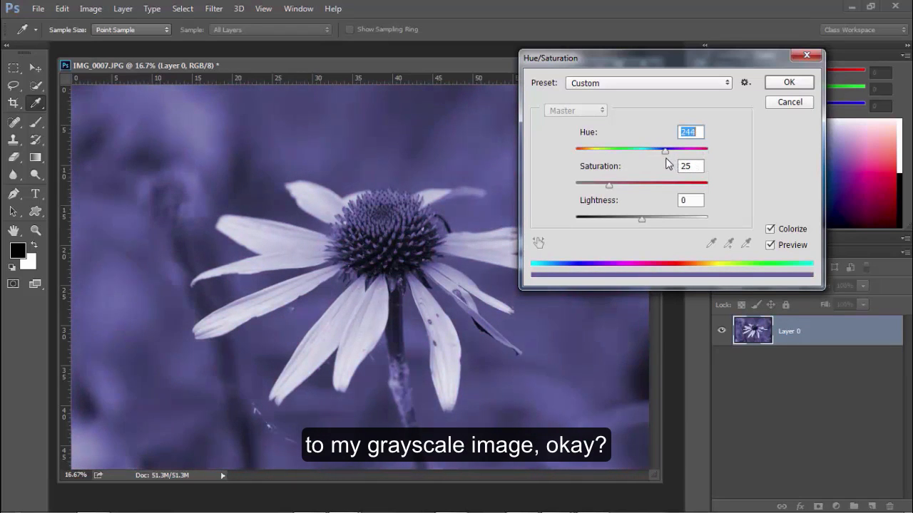
drag(665, 150, 667, 150)
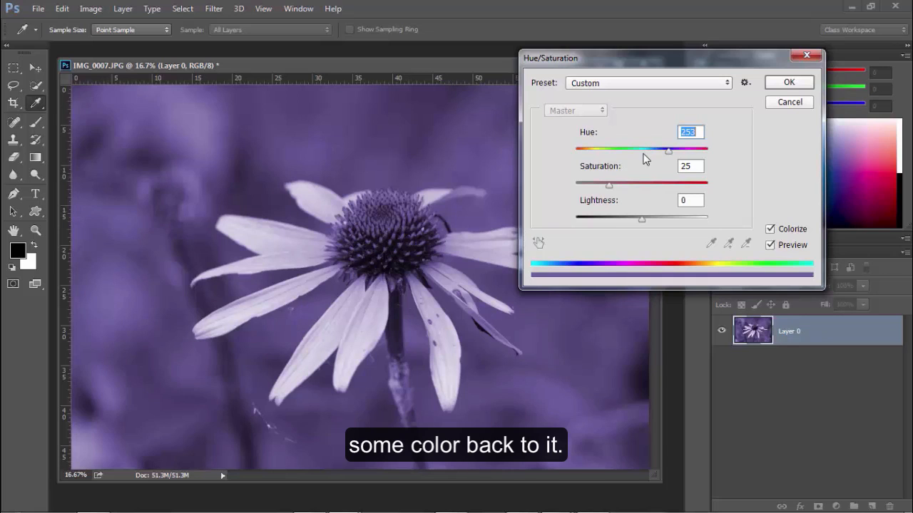
mouse_move(833, 118)
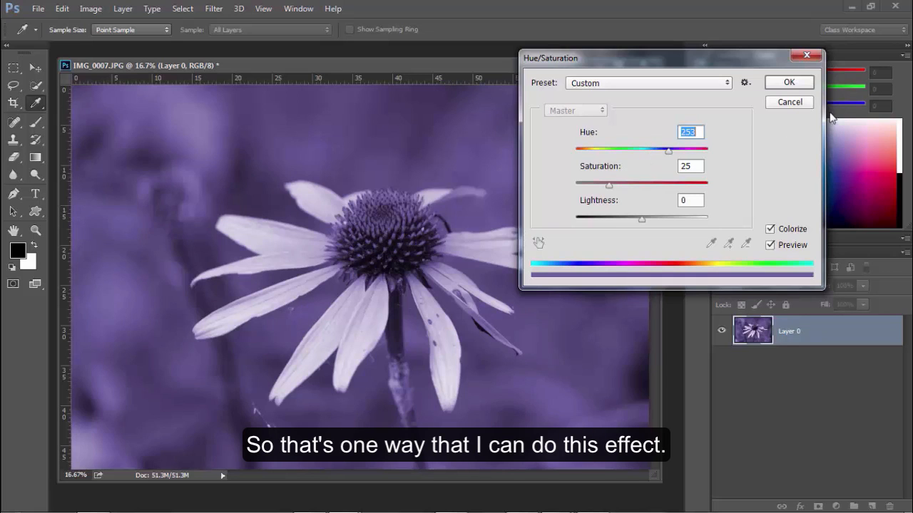
click(787, 82)
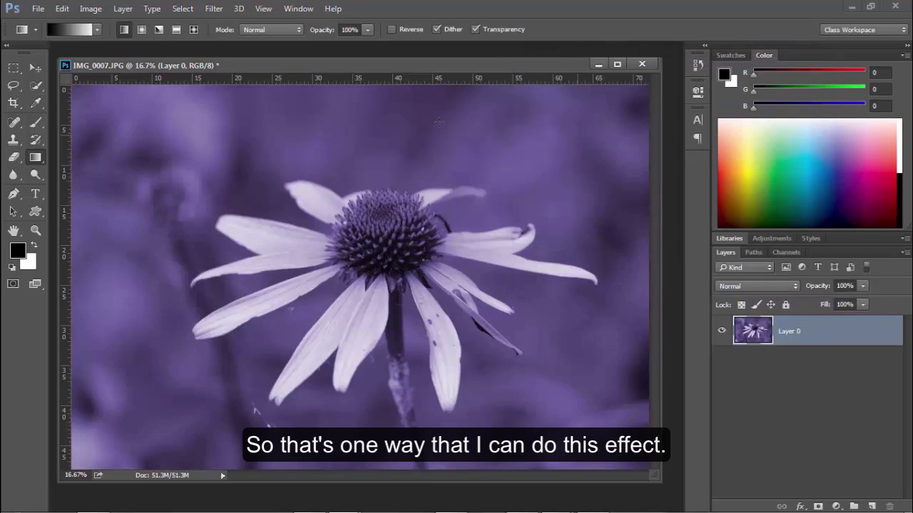
click(37, 8)
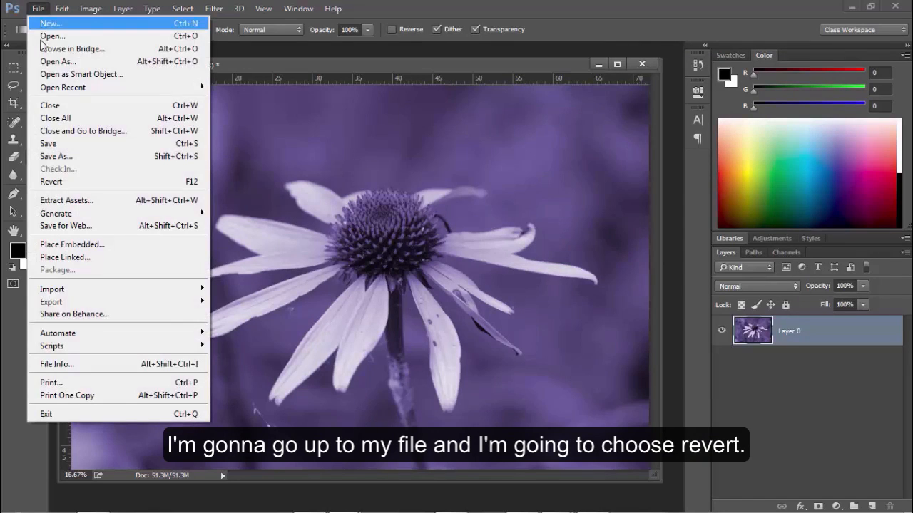
mouse_move(78, 182)
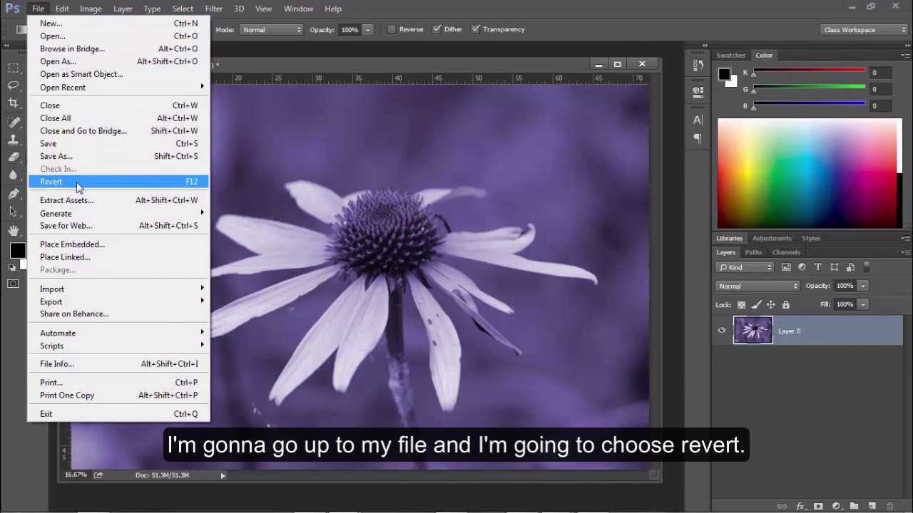
click(51, 181)
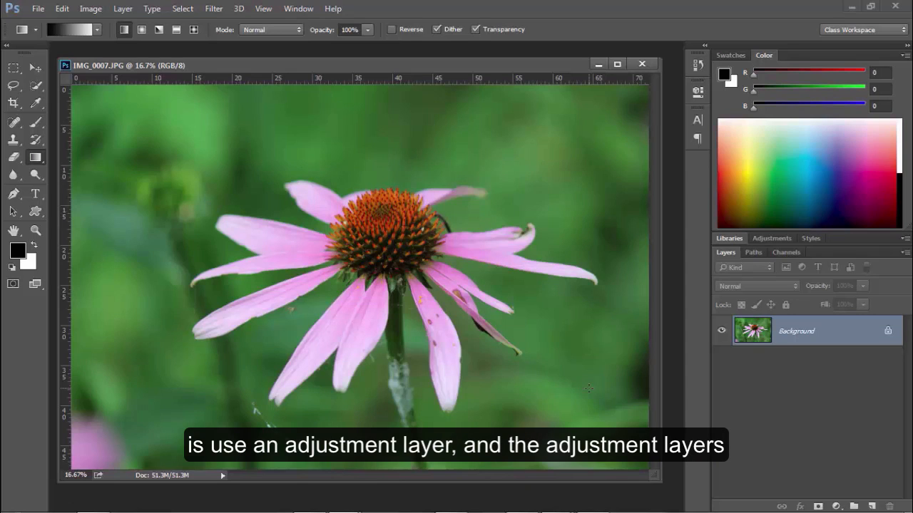
mouse_move(653, 416)
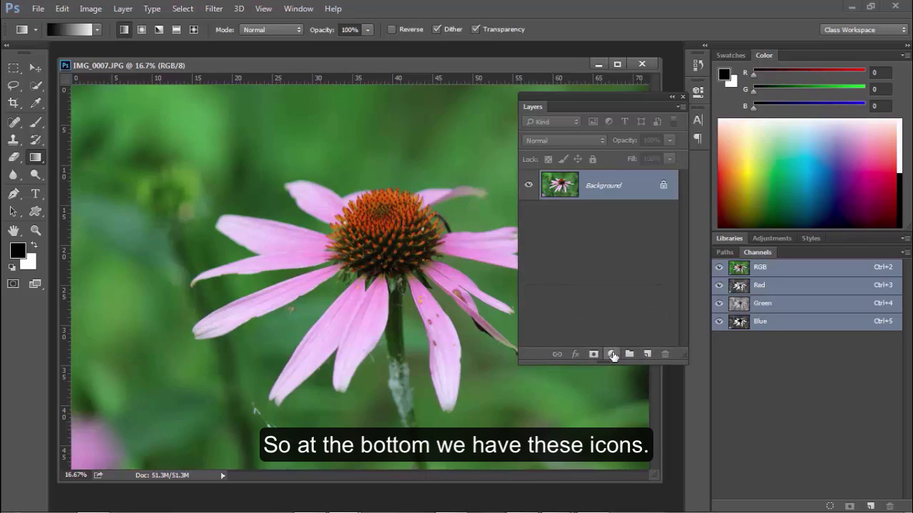
mouse_move(612, 354)
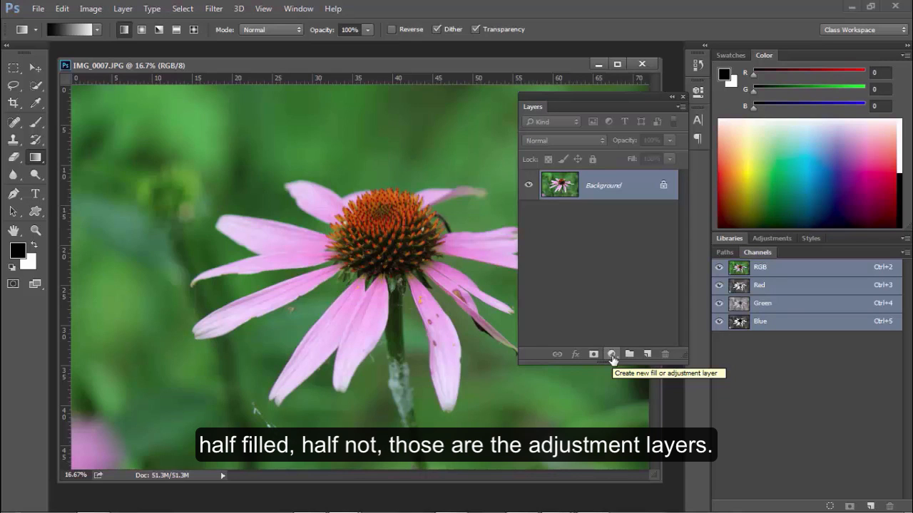
Add a Black & White adjustment layer above Background and toggle its visibility to compare.
click(610, 354)
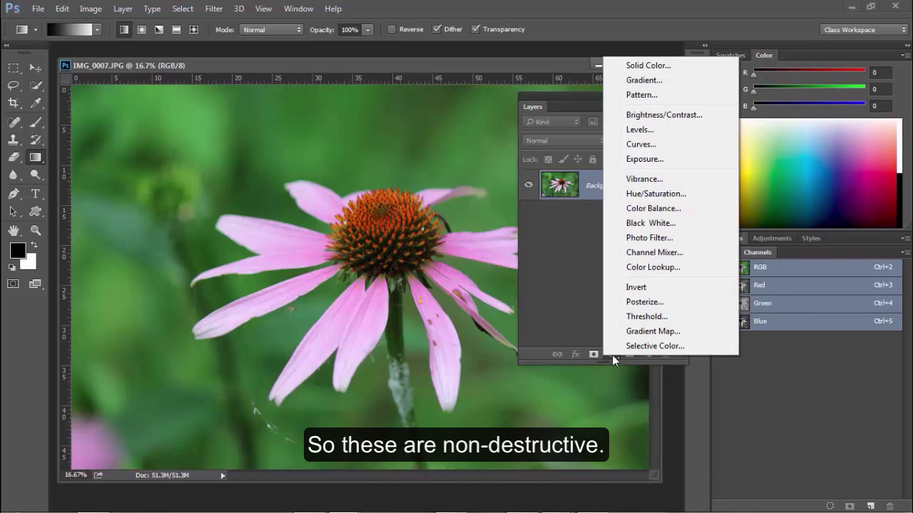
mouse_move(615, 360)
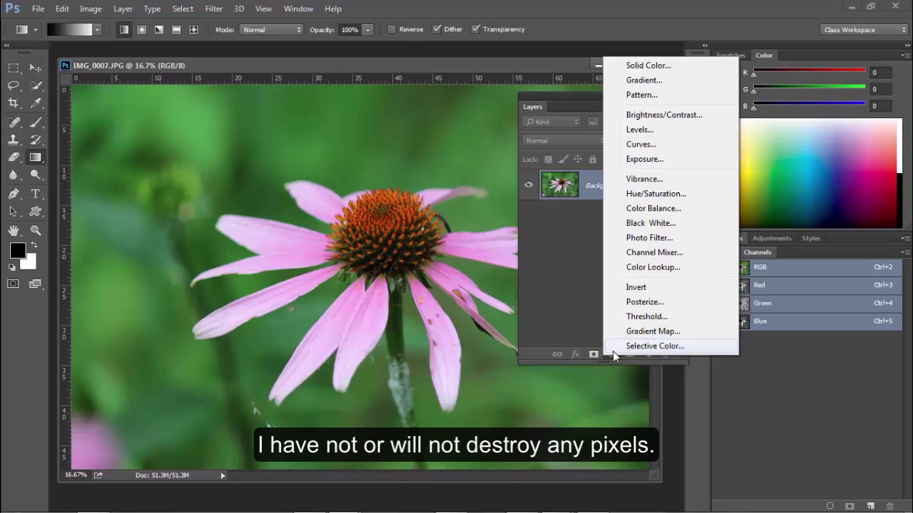
mouse_move(645, 302)
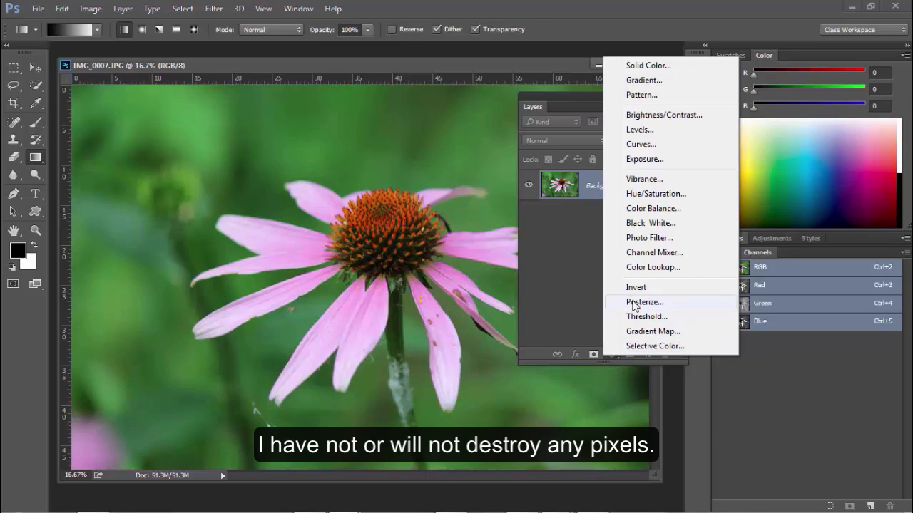
mouse_move(652, 267)
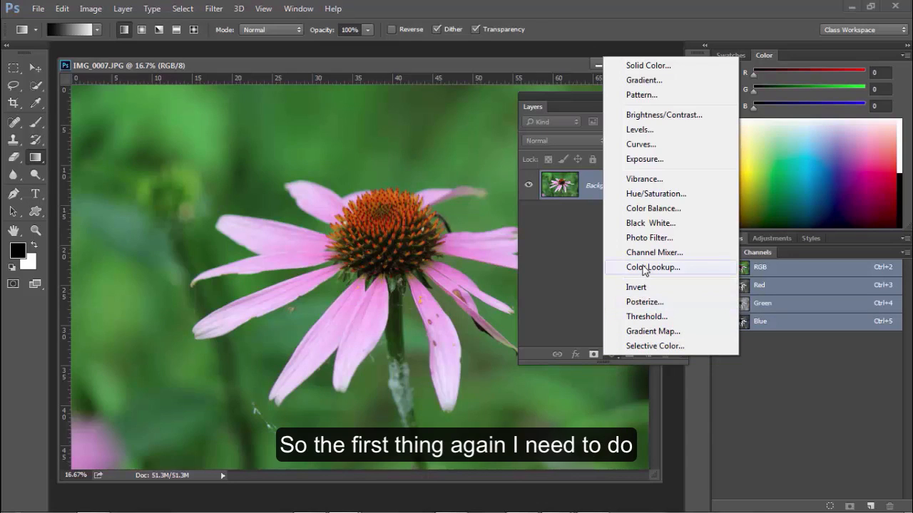
mouse_move(653, 252)
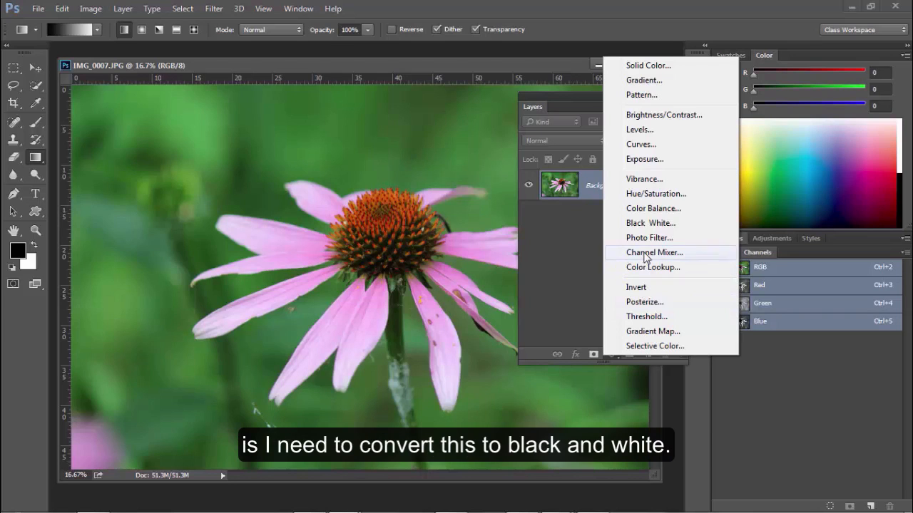
click(650, 222)
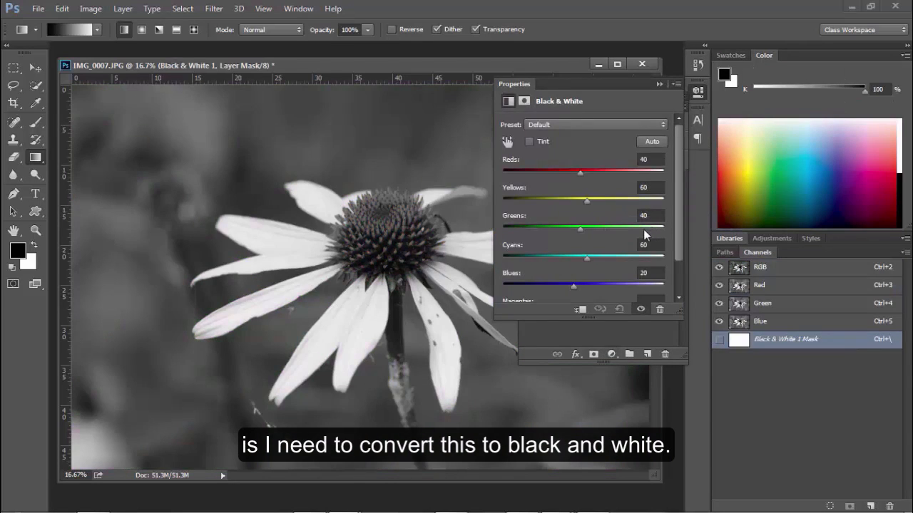
mouse_move(608, 266)
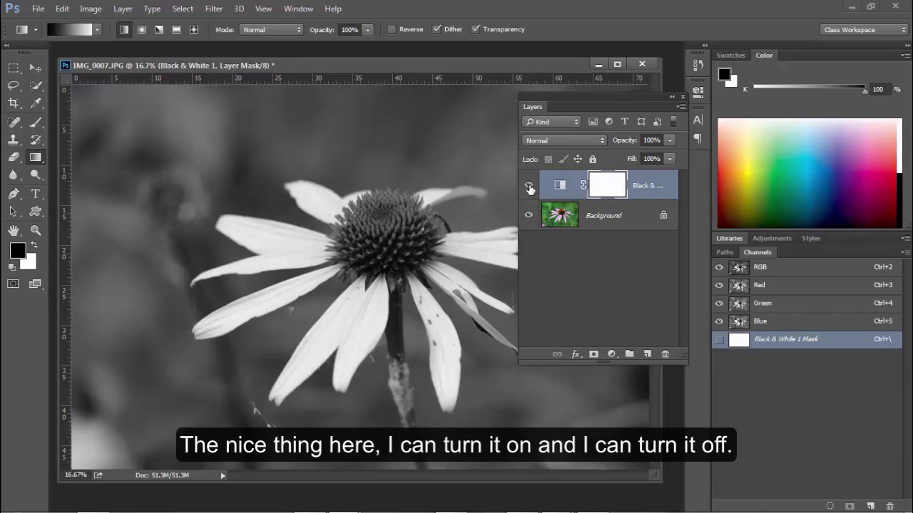
click(529, 185)
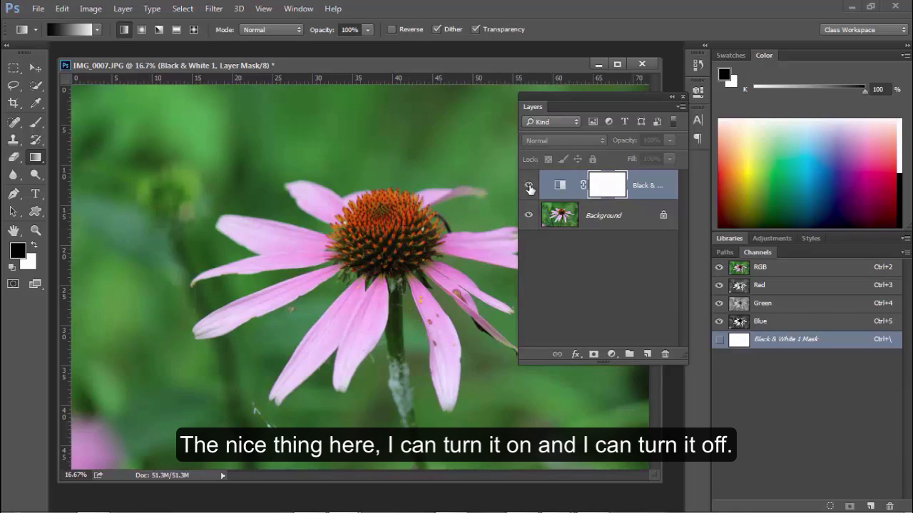
click(528, 186)
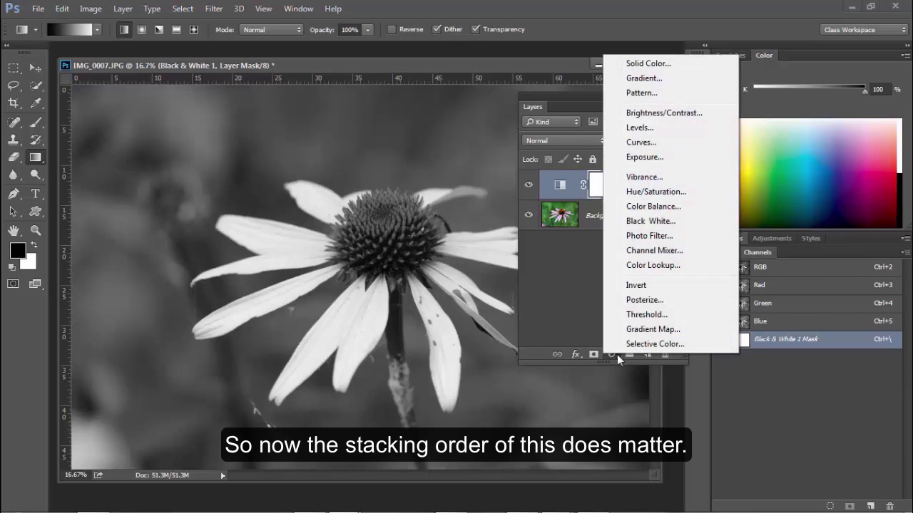
mouse_move(655, 192)
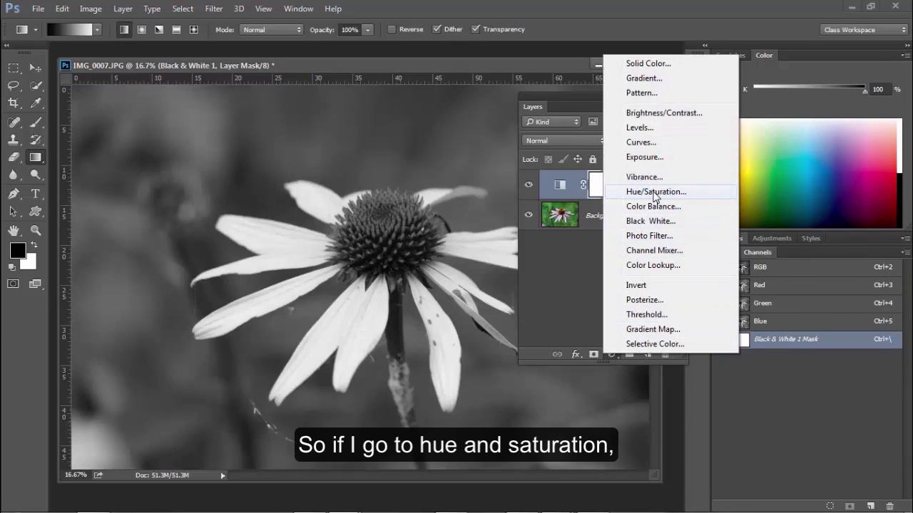
Add a Hue/Saturation adjustment layer above Black & White with Colorize ticked for a blue tint.
click(655, 191)
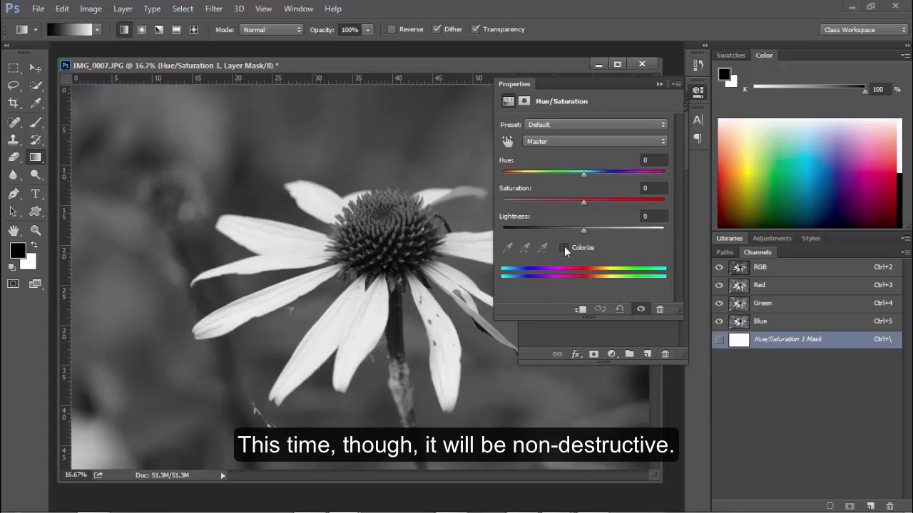
click(564, 248)
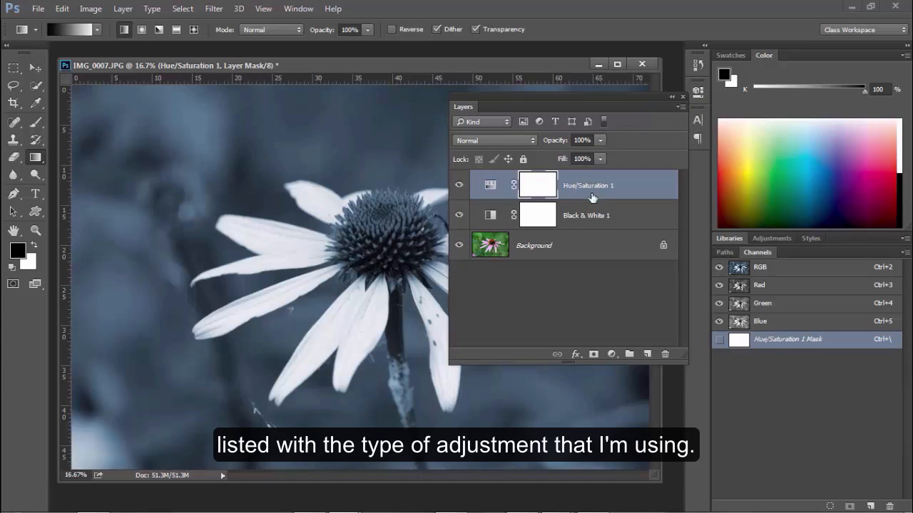
mouse_move(545, 223)
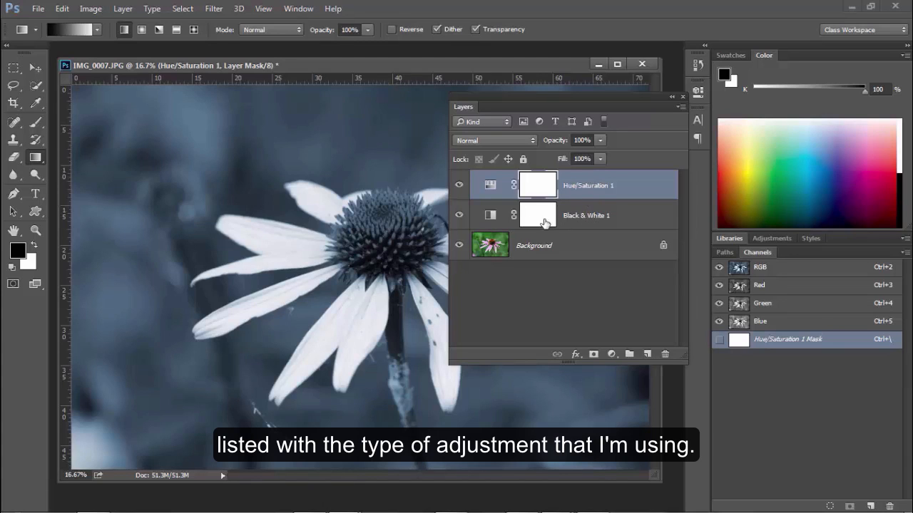
Toggle Hue/Saturation 1 and Black & White 1 visibility through each combination, ending with both hidden.
click(459, 186)
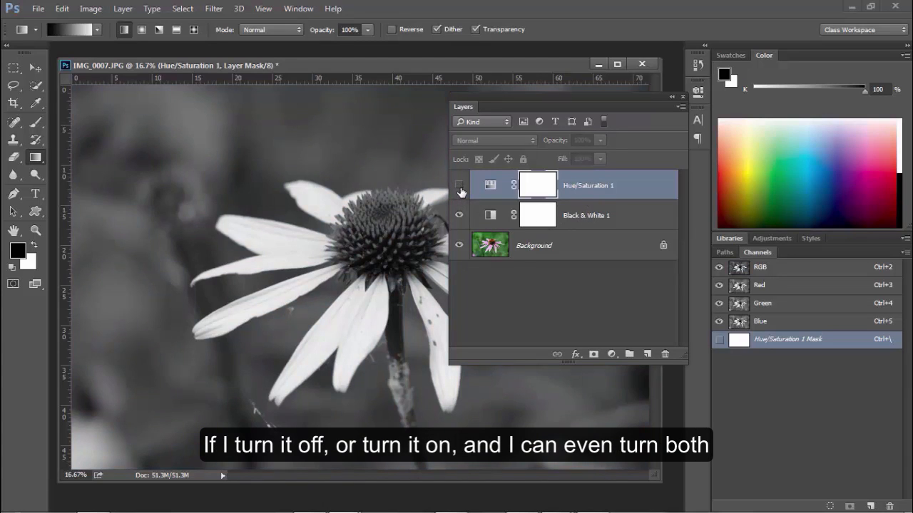
click(460, 186)
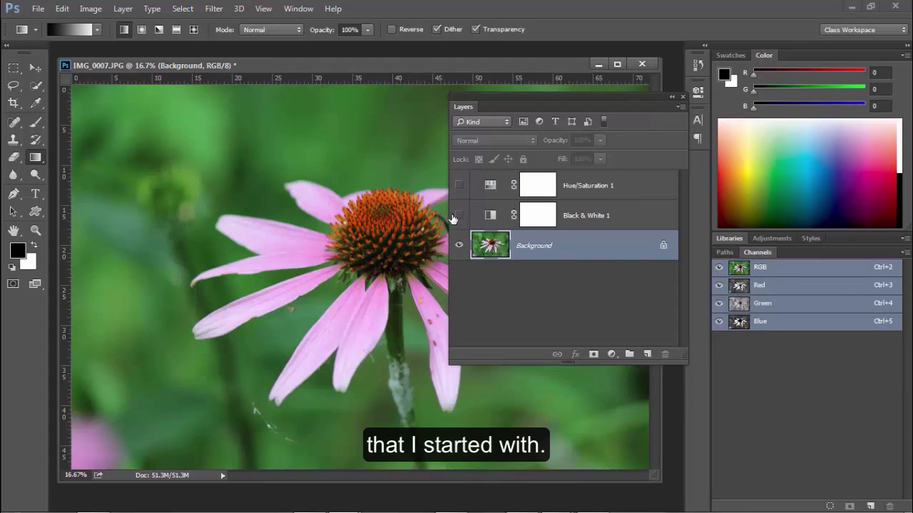
click(459, 186)
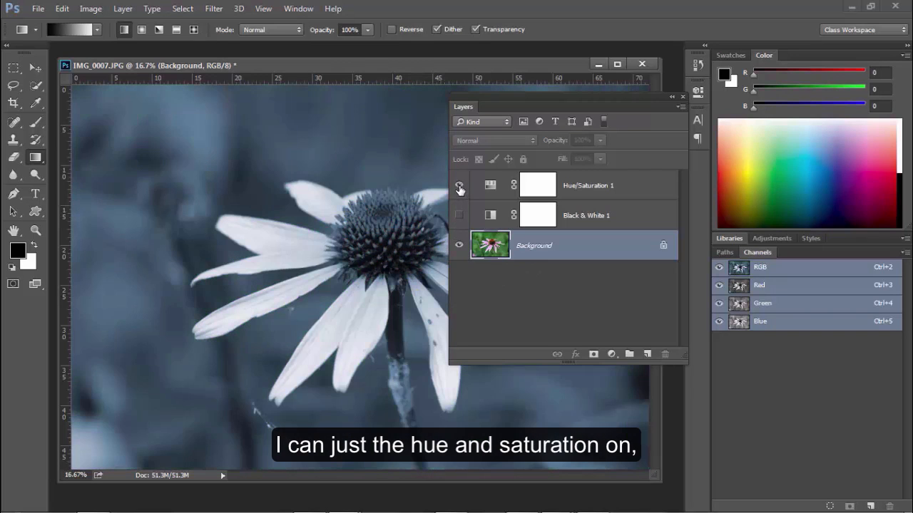
click(459, 185)
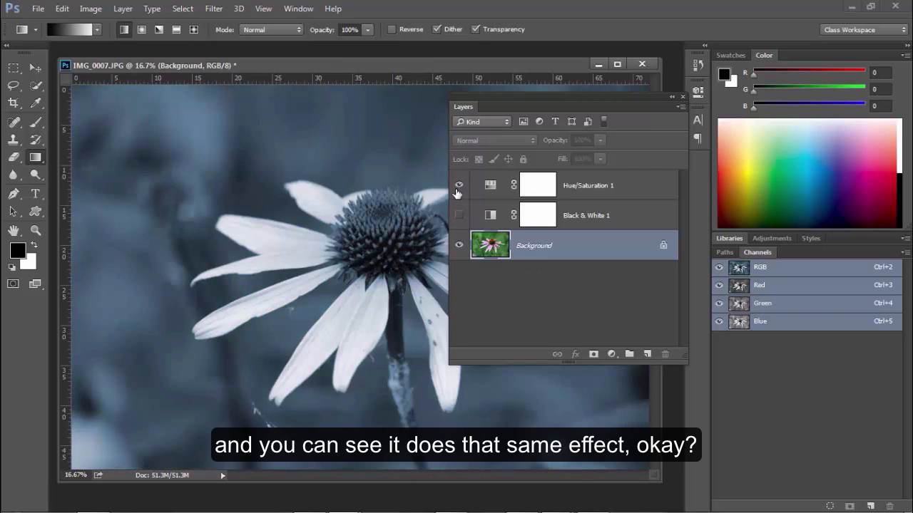
click(459, 185)
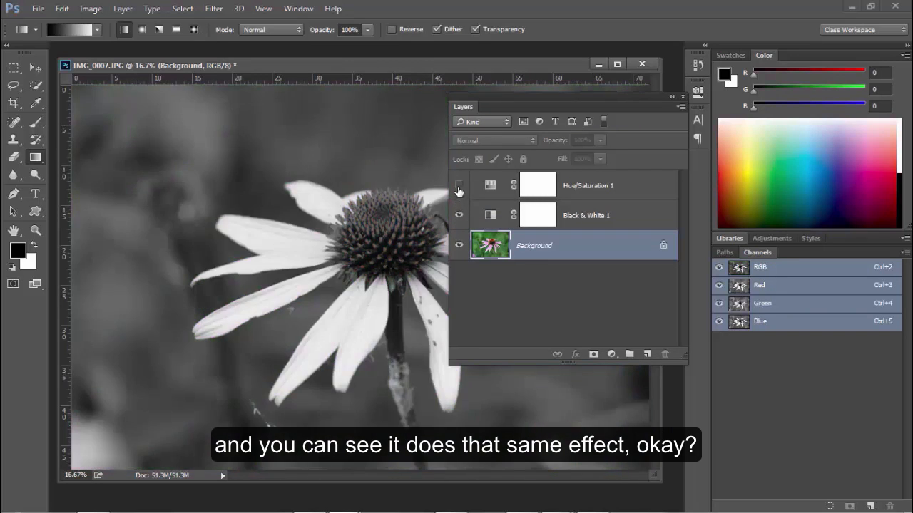
click(459, 186)
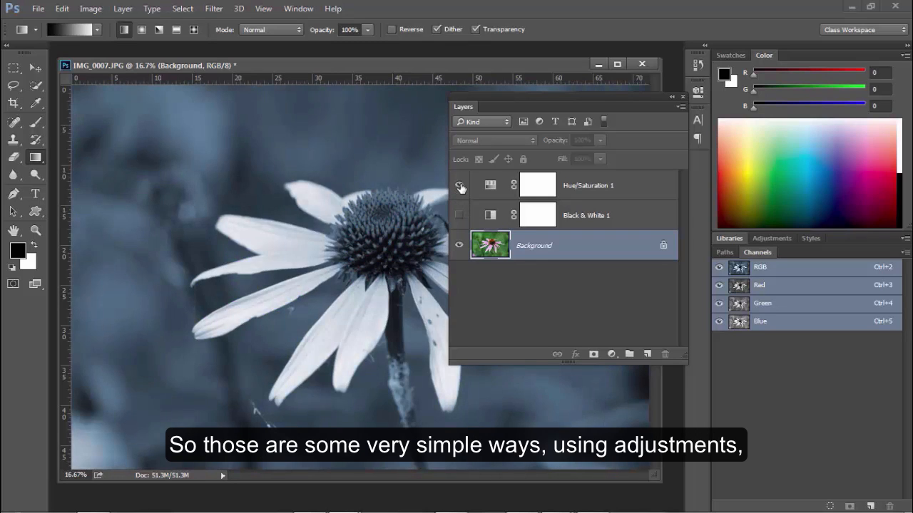
click(459, 185)
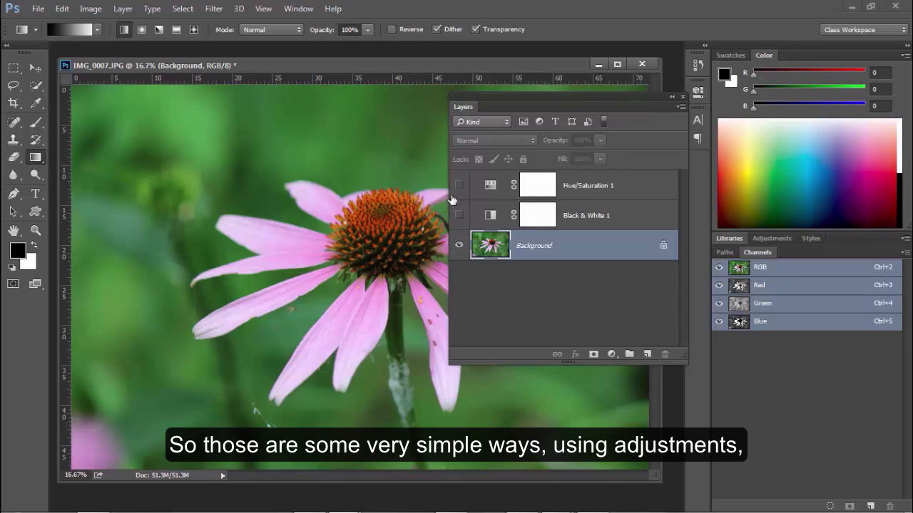